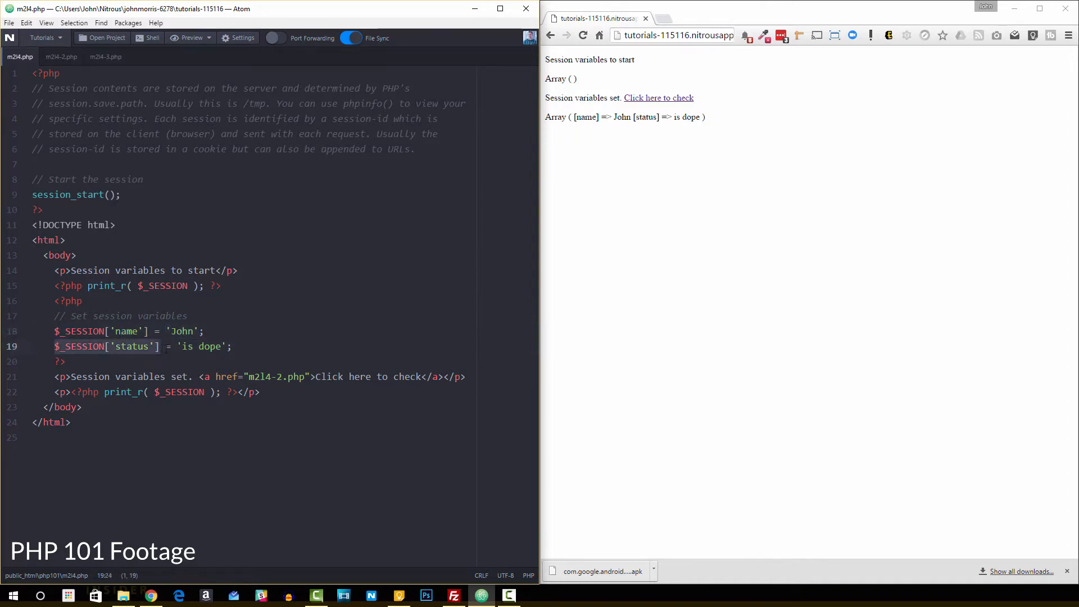
Review the session status line and its empty array output, then switch to m2l4-2.php.
left_click(182, 330)
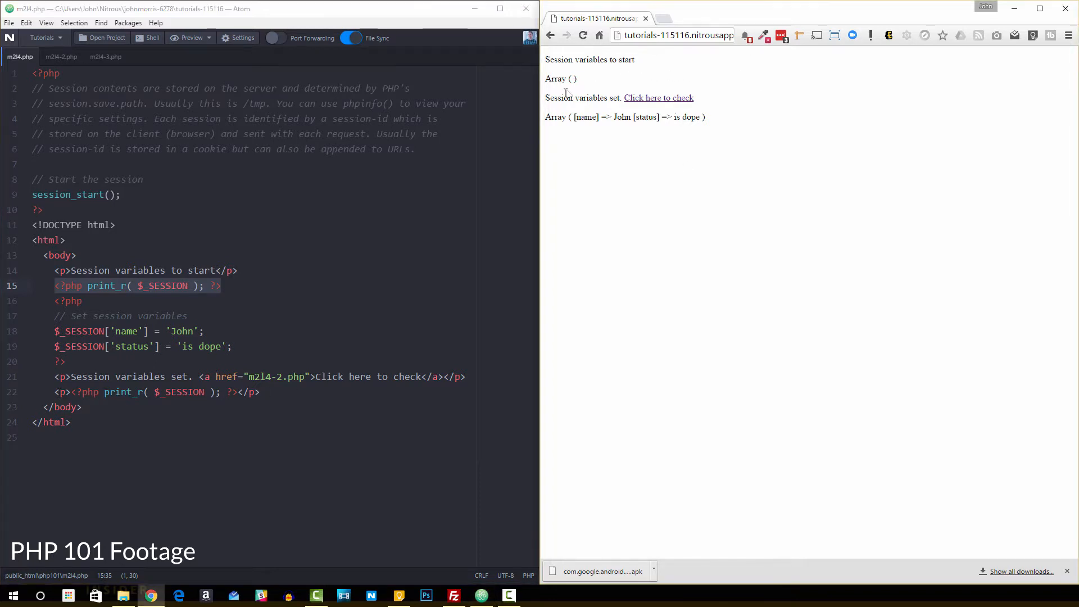
double_click(556, 78)
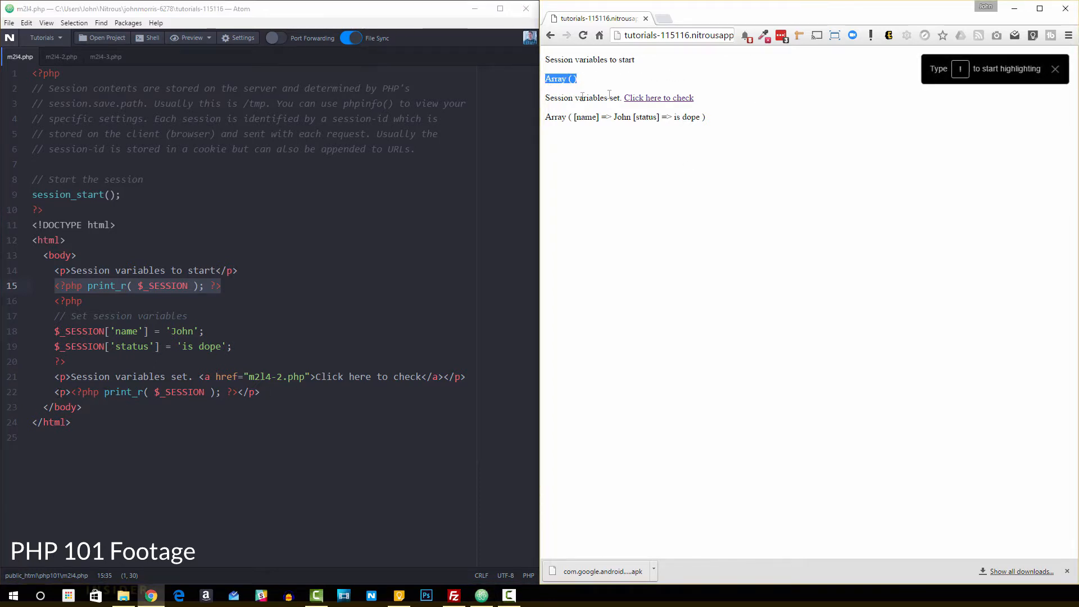
left_click(1054, 69)
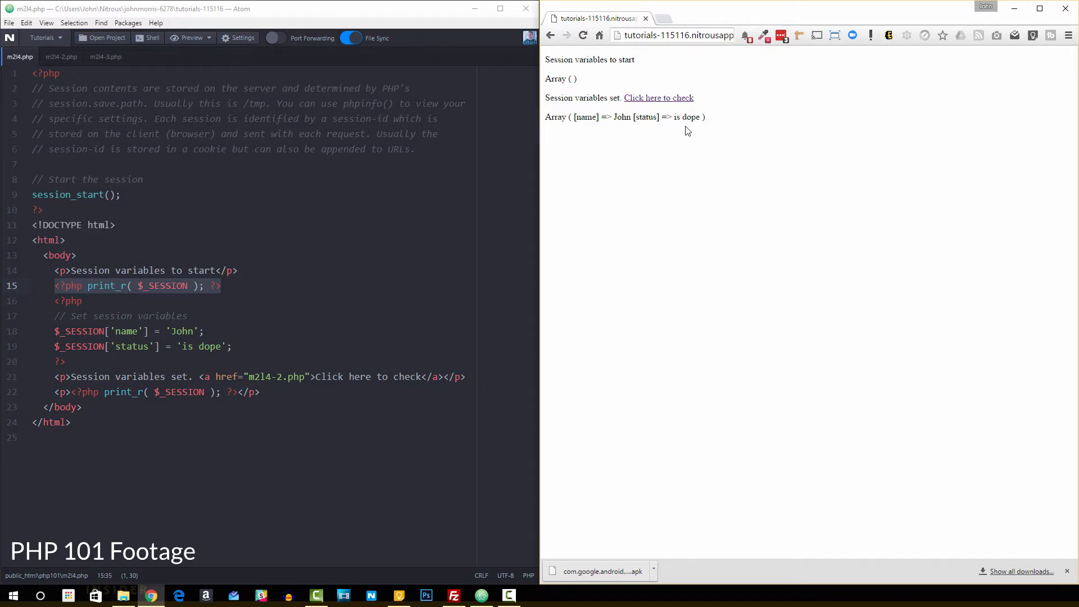
mouse_move(650, 151)
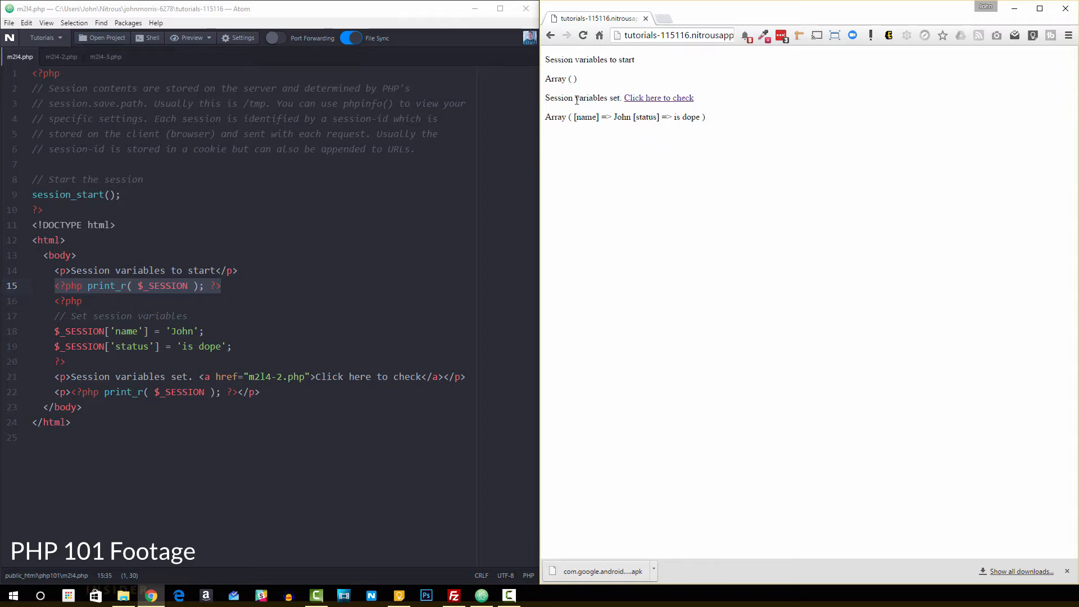
mouse_move(637, 101)
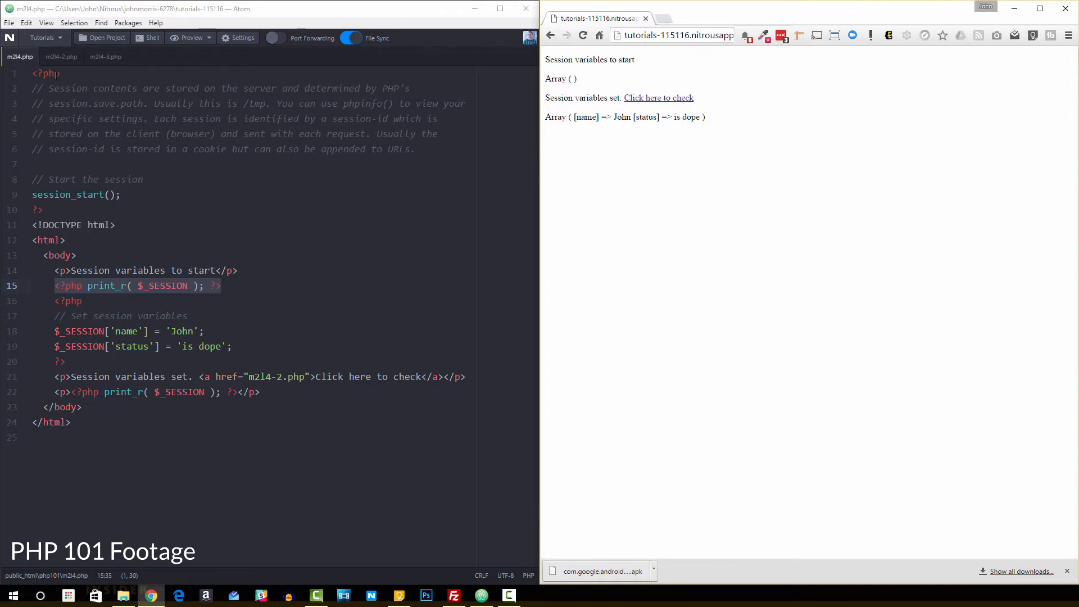
left_click(58, 56)
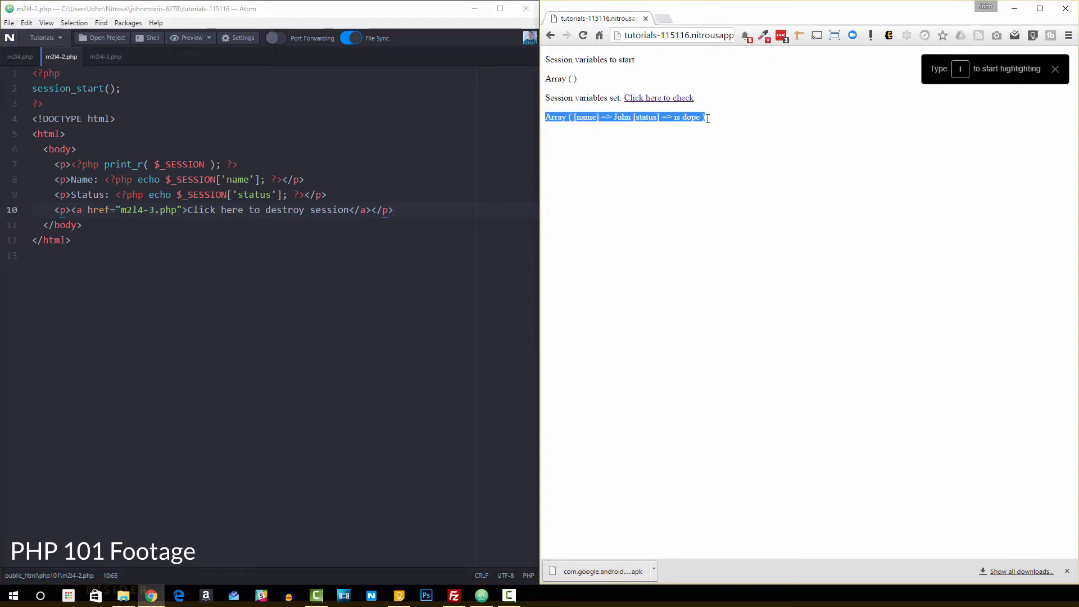
Review the session_start call in m2l4-2.php and select output text in Chrome.
left_click(122, 87)
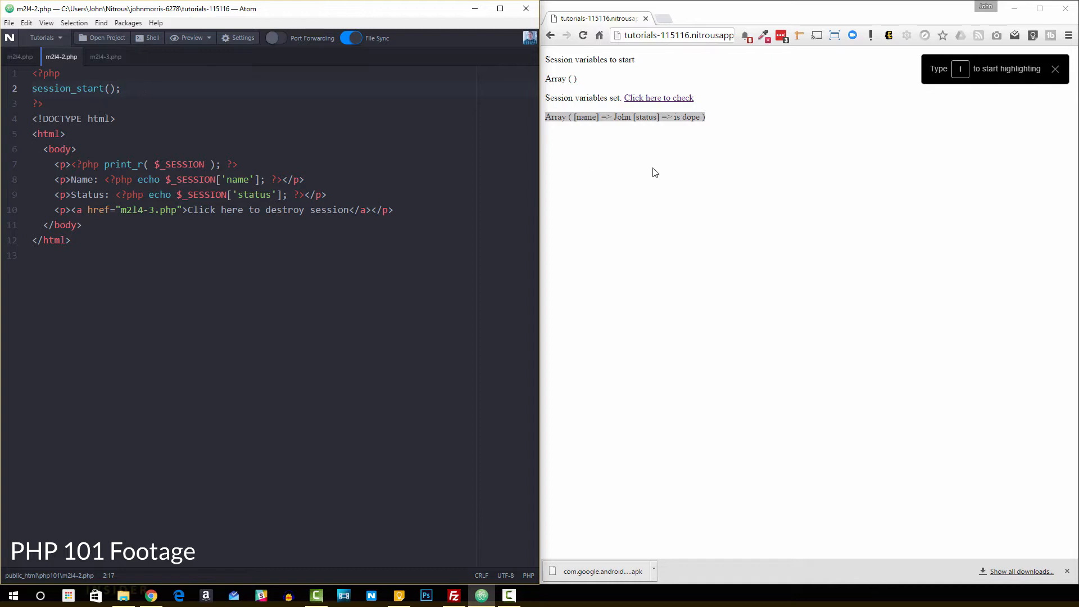
left_click(121, 88)
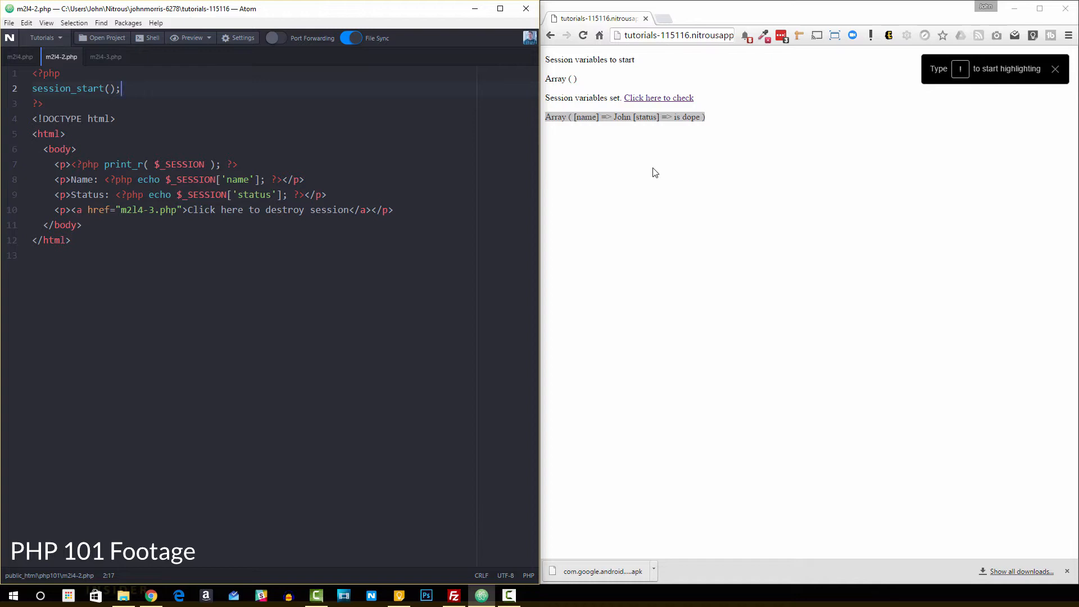
mouse_move(549, 146)
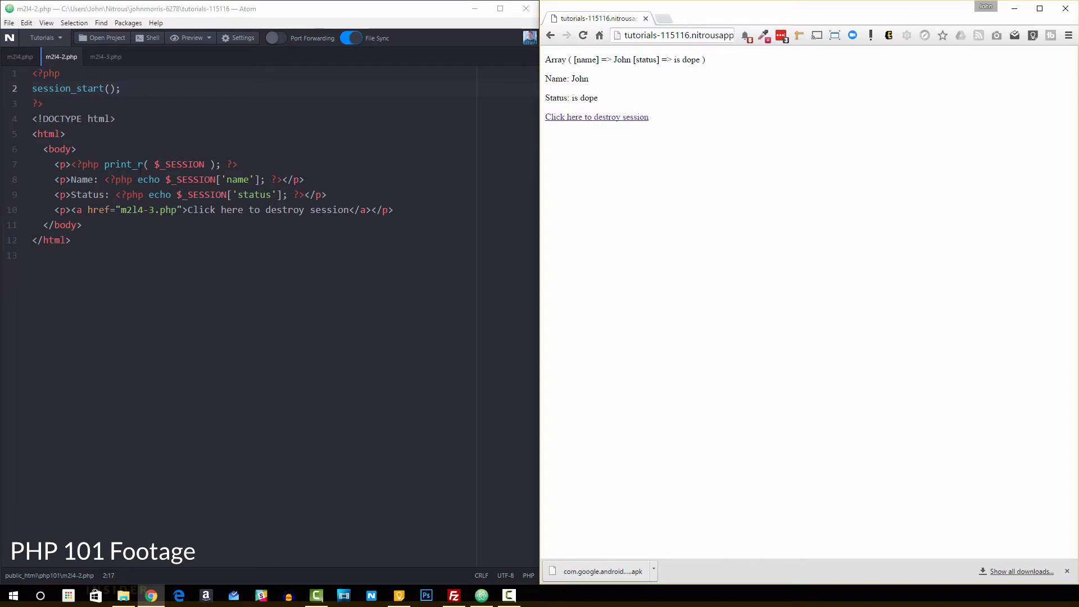
left_click_drag(569, 60, 701, 60)
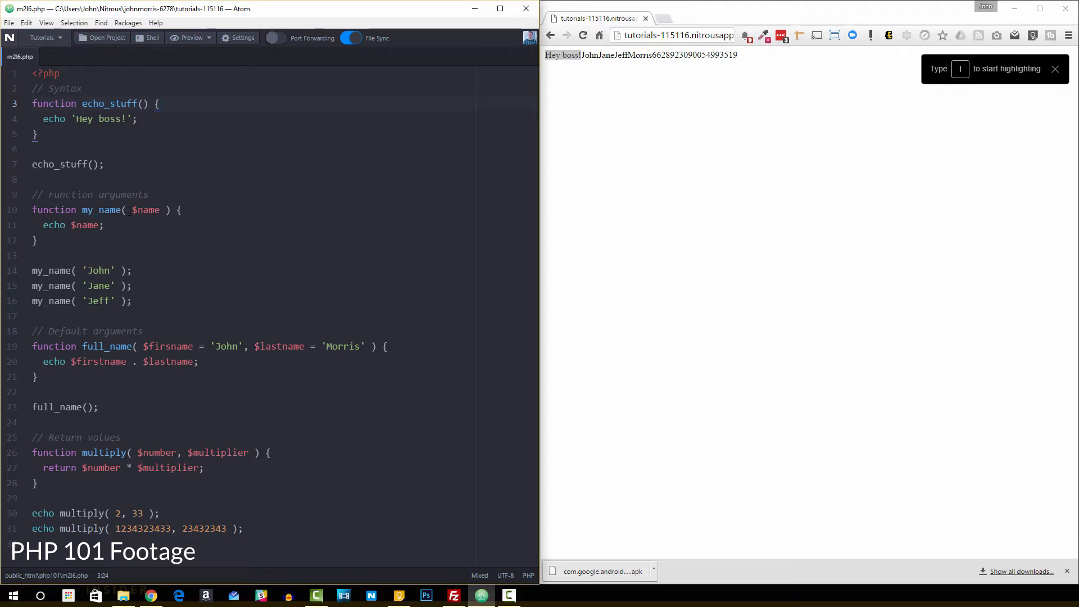
double_click(146, 210)
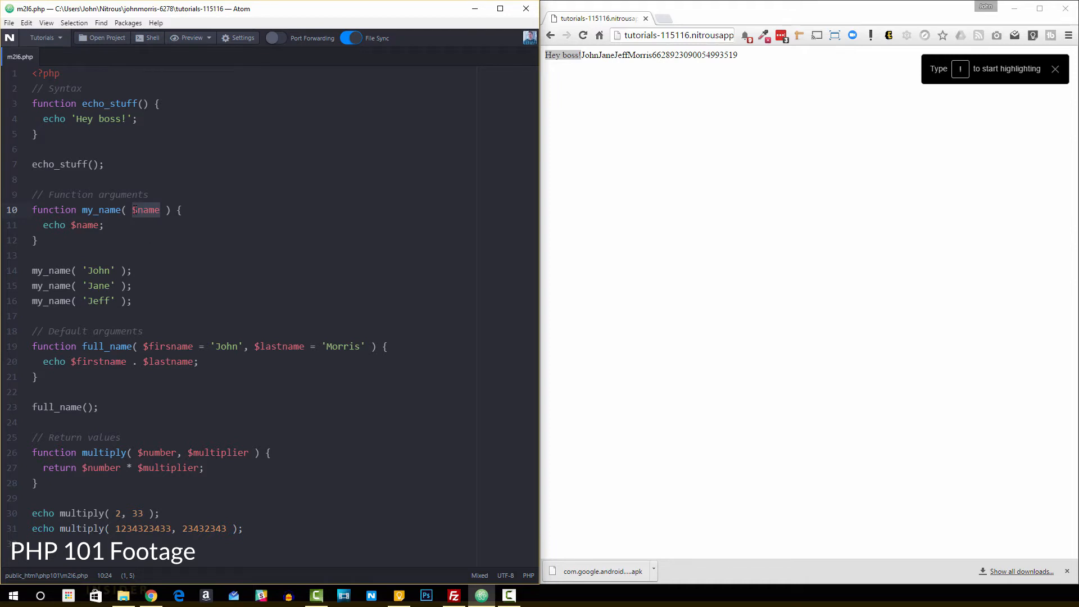
left_click(148, 210)
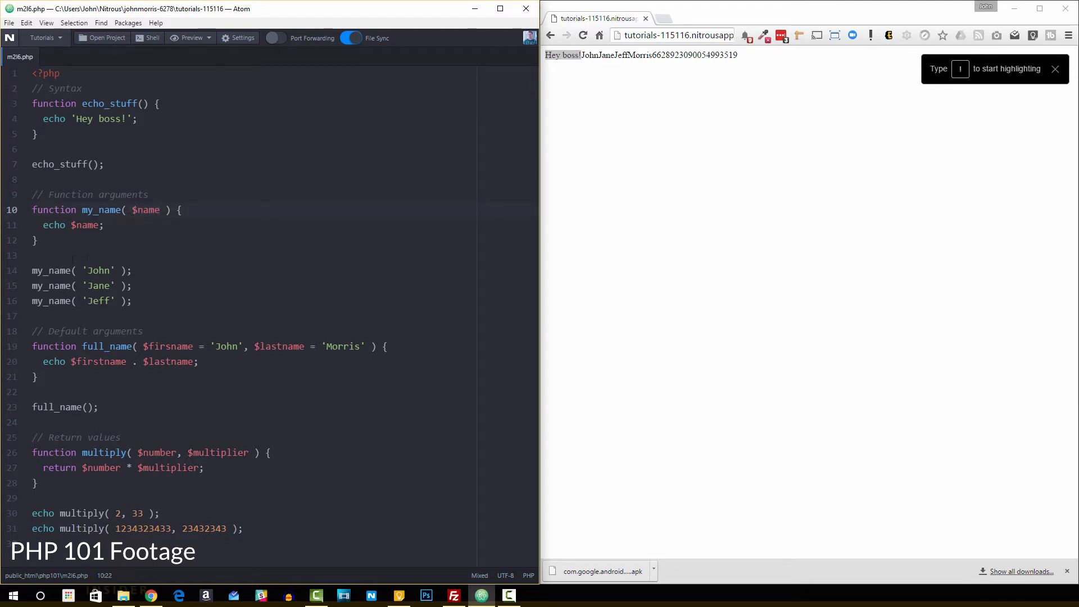
left_click(147, 209)
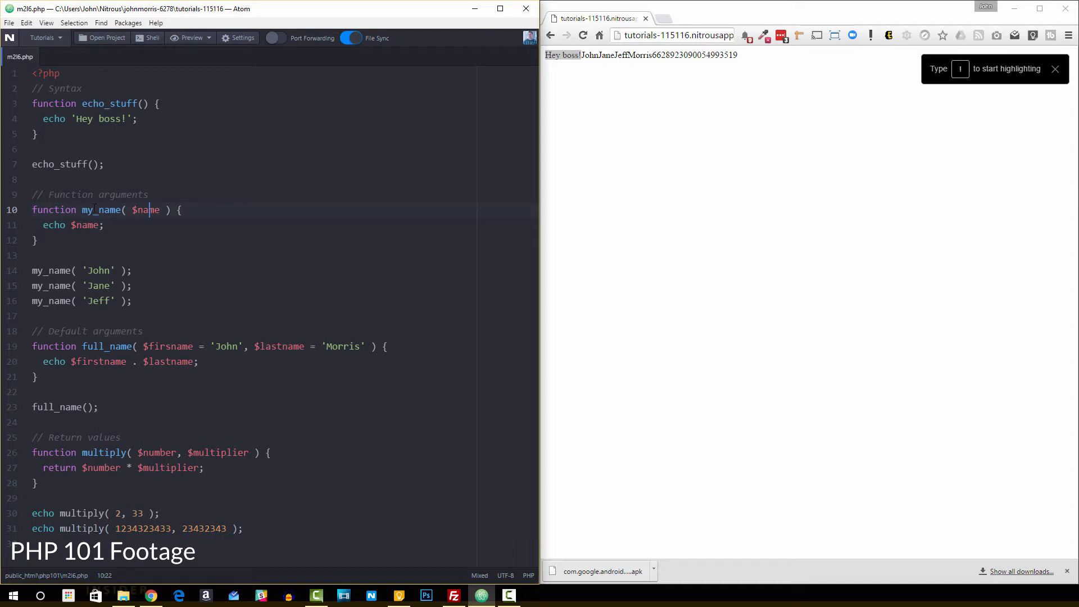
double_click(145, 209)
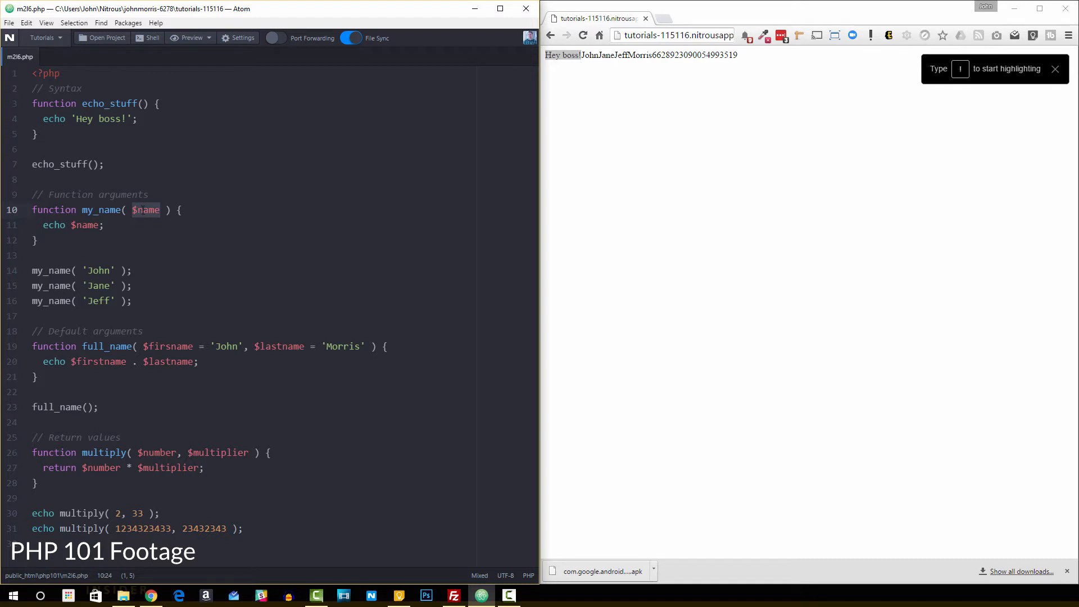
left_click(144, 209)
type(",")
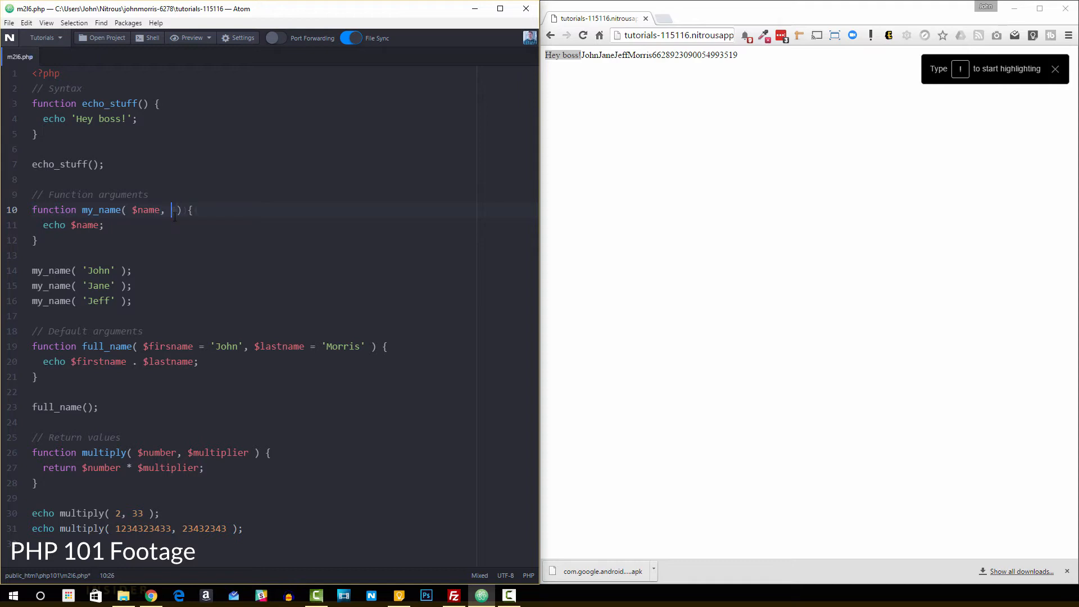
type("$age")
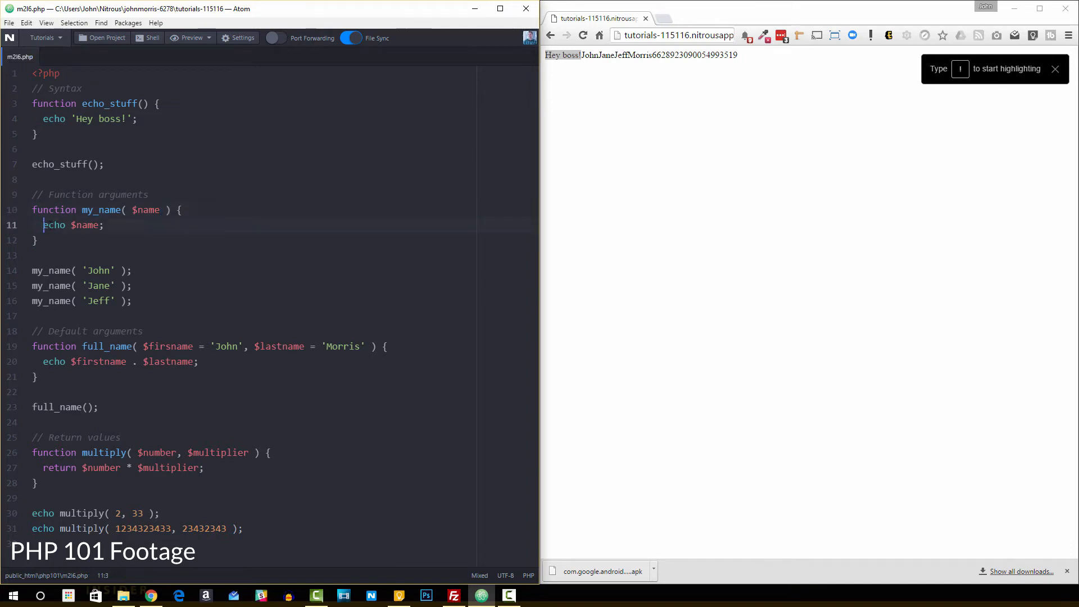
double_click(84, 225)
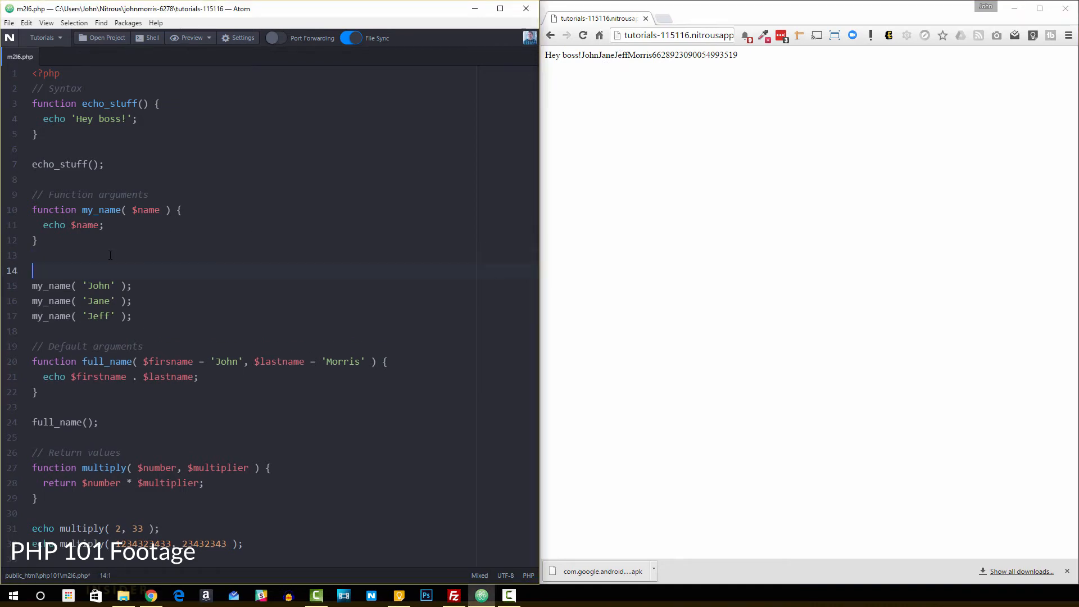
Add a my_name(); call with no argument on line 14 of m2l6.php.
type("m")
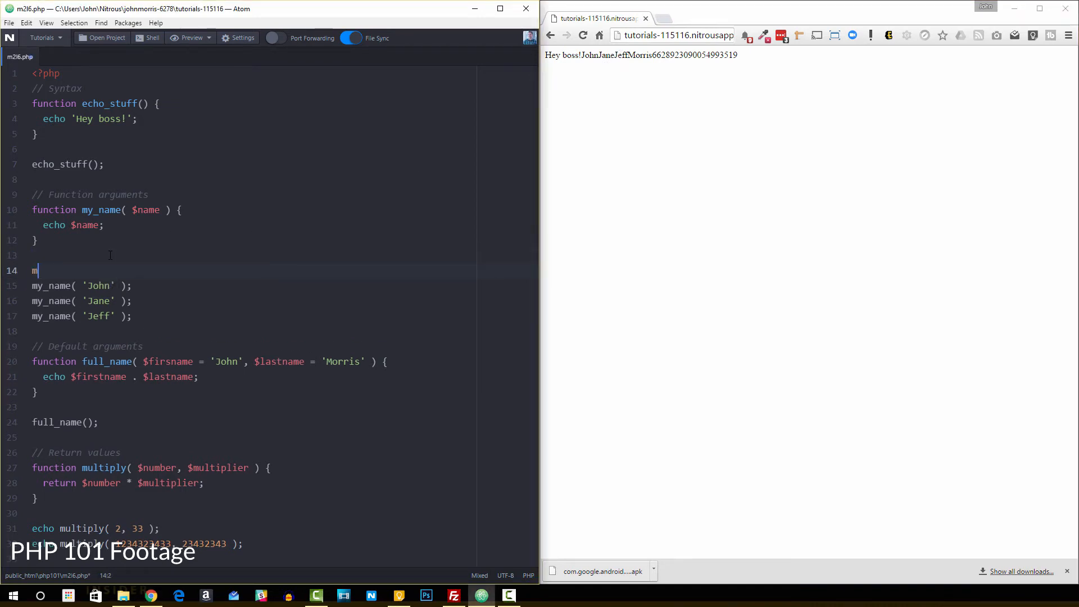
type("y_name()")
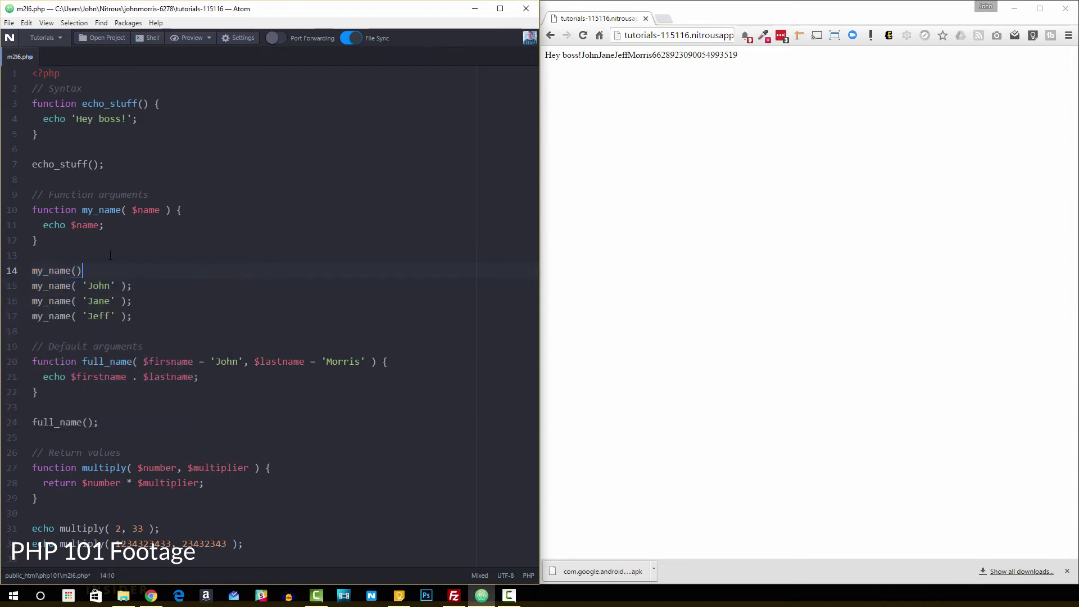
type(";")
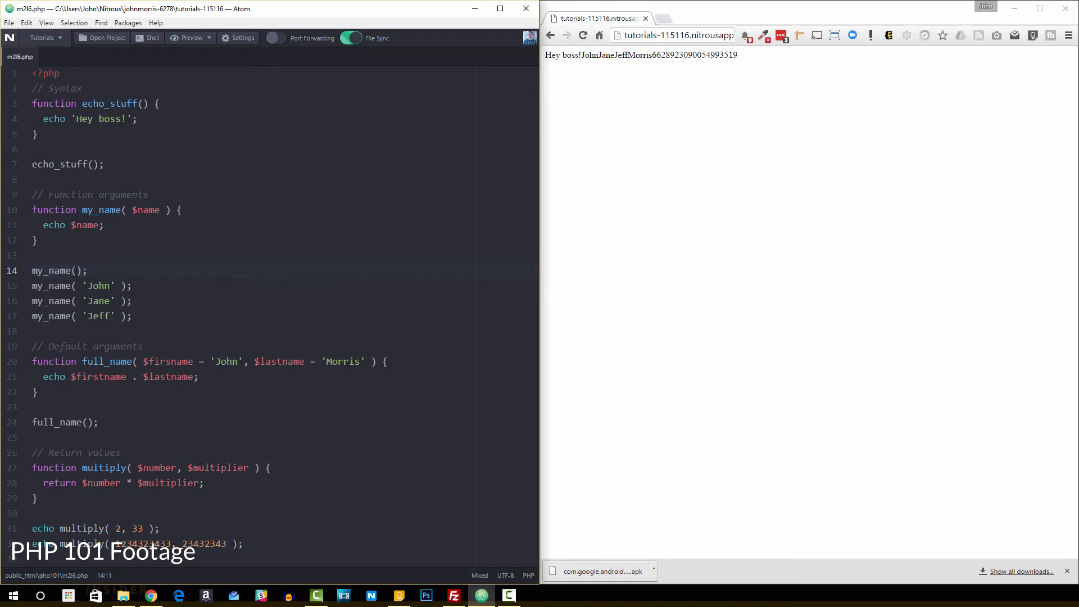
Point out the calls that pass names below it, then bring up the m2l1.php operators lesson.
left_click(87, 269)
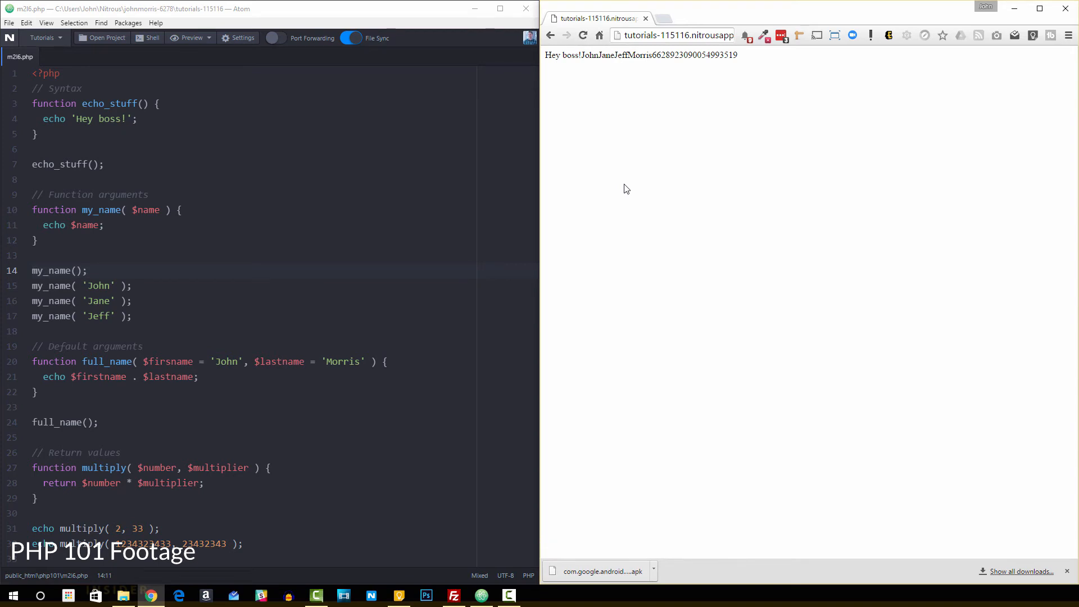
mouse_move(638, 156)
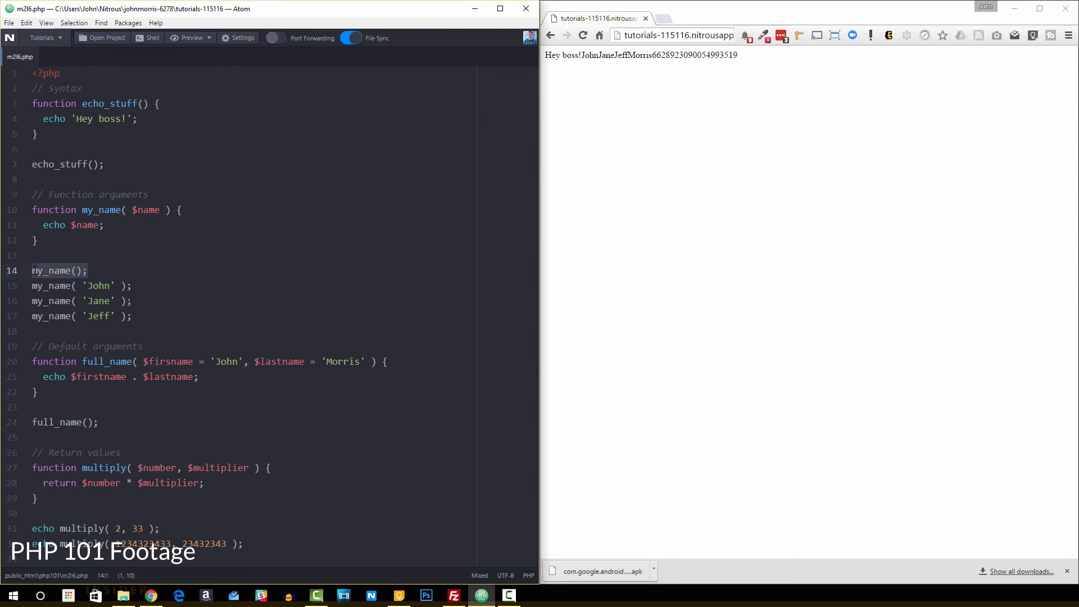
left_click(86, 270)
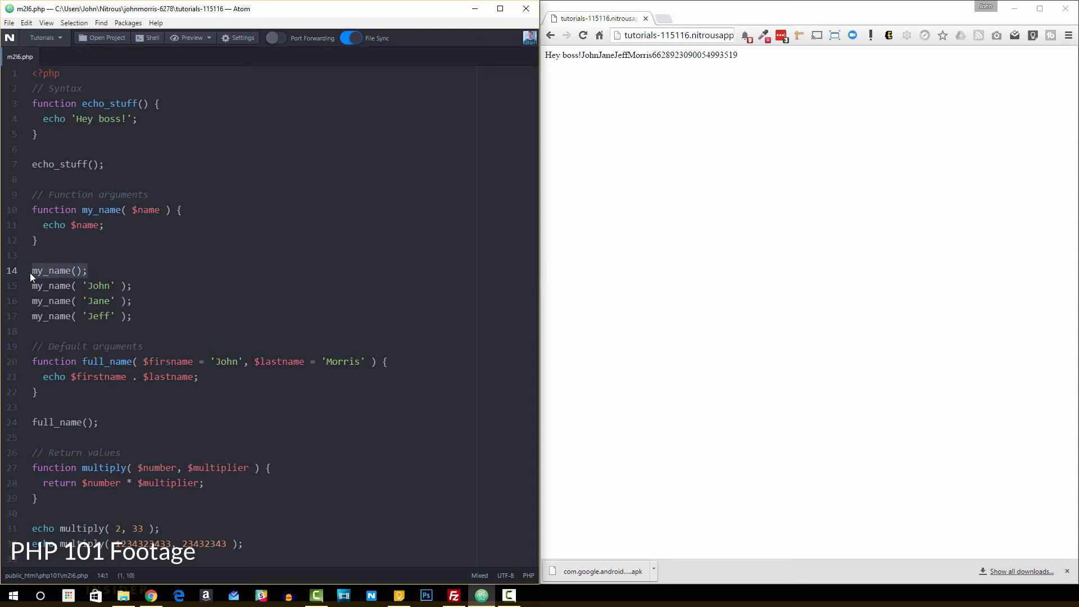
left_click(73, 269)
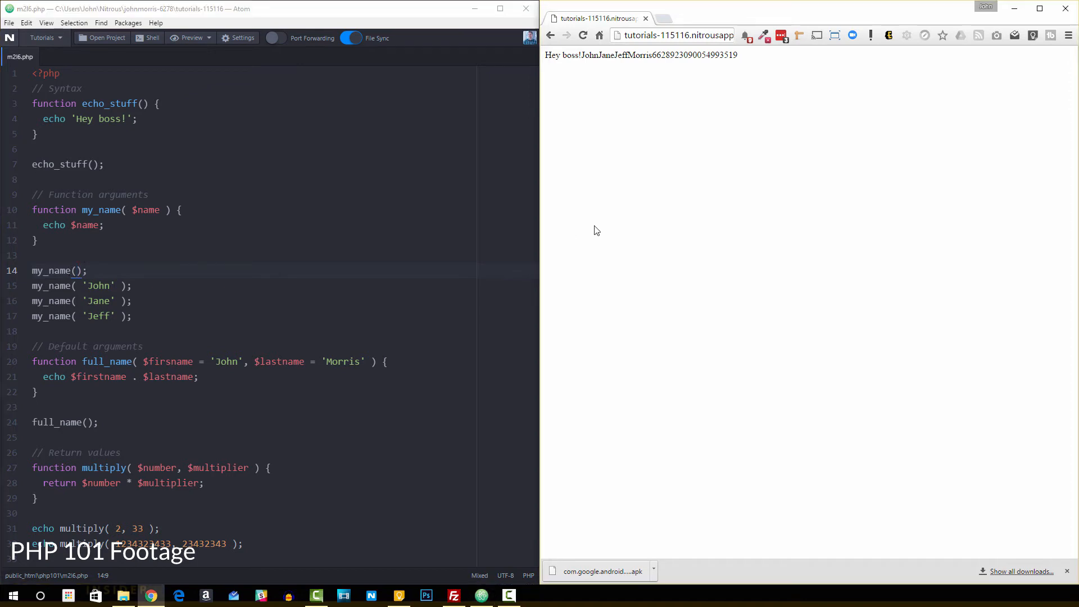
left_click(584, 35)
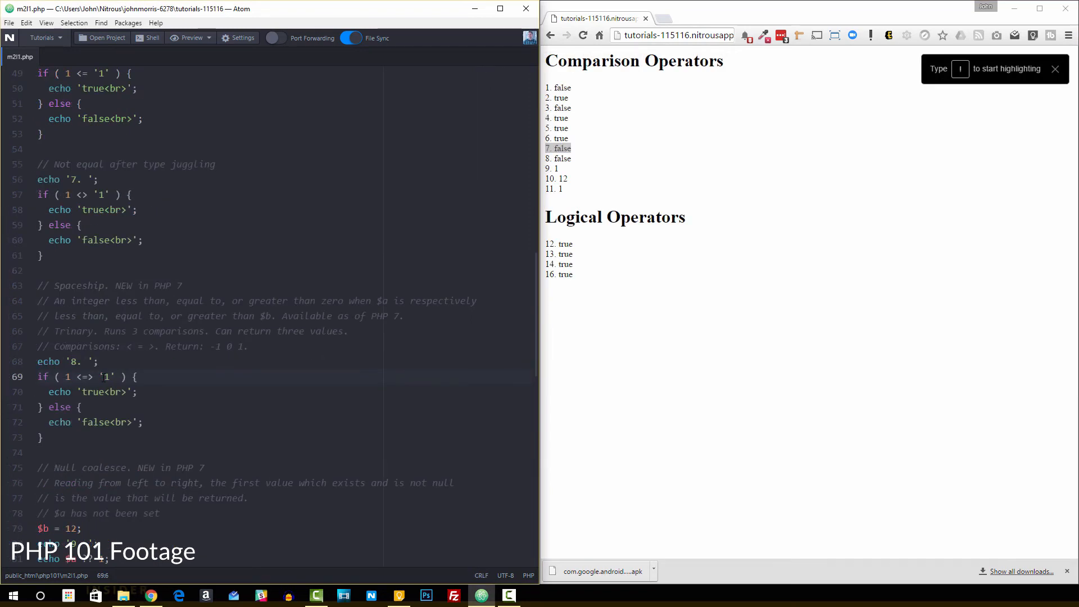
left_click(65, 376)
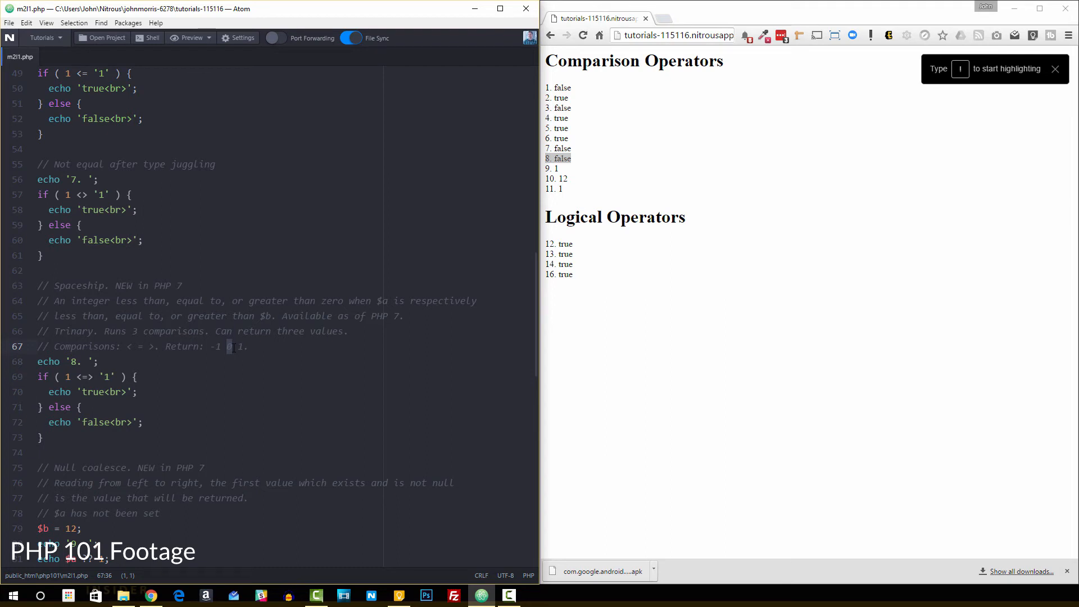
left_click(157, 377)
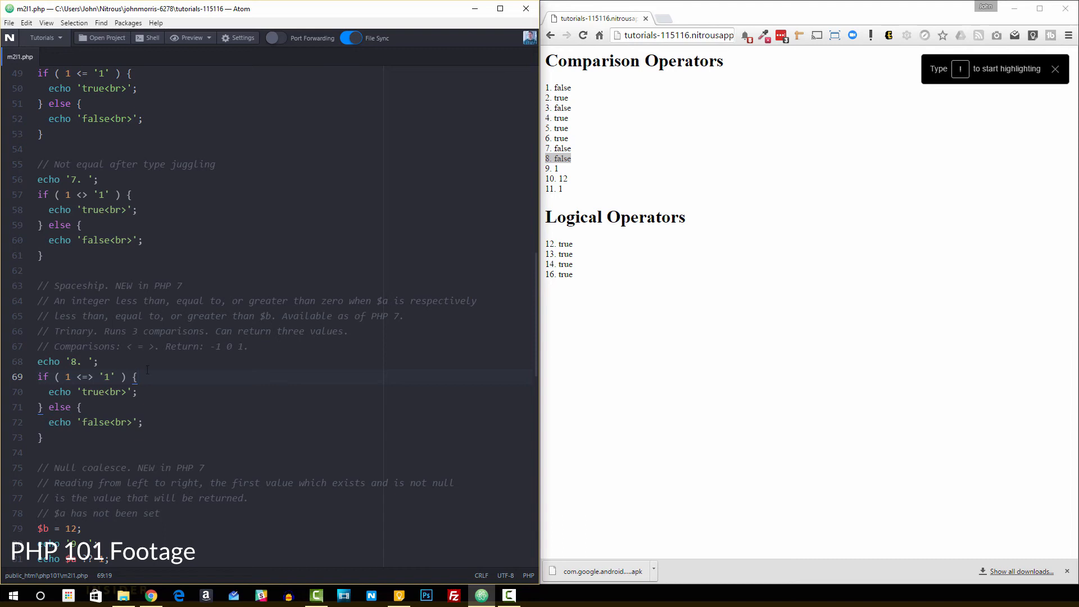
left_click(140, 377)
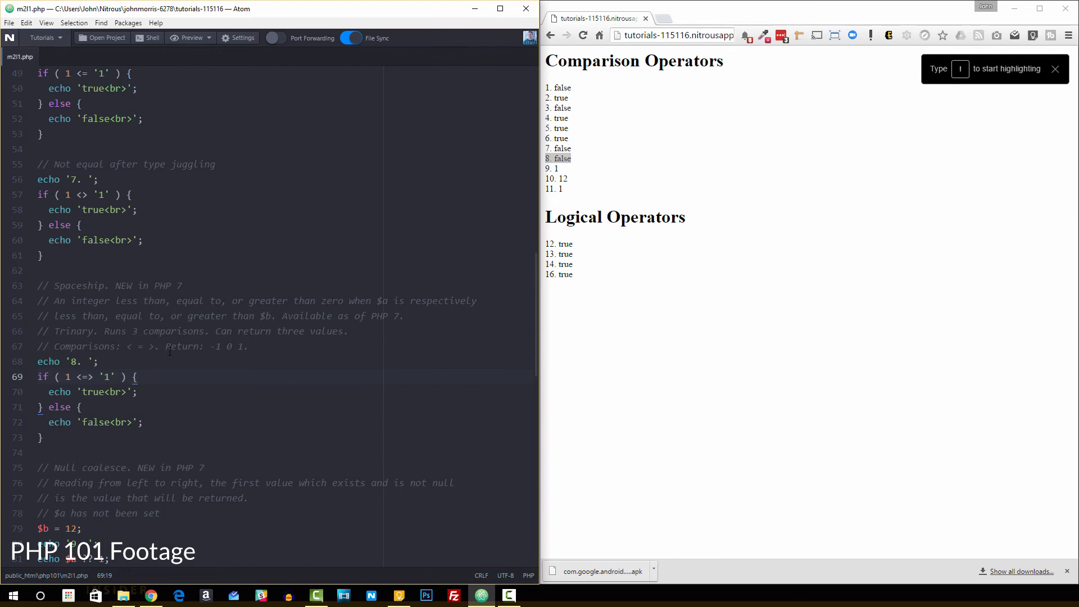
Scroll m2l1.php down past the spaceship example to the null coalescing and logical operators code.
scroll("down", 3)
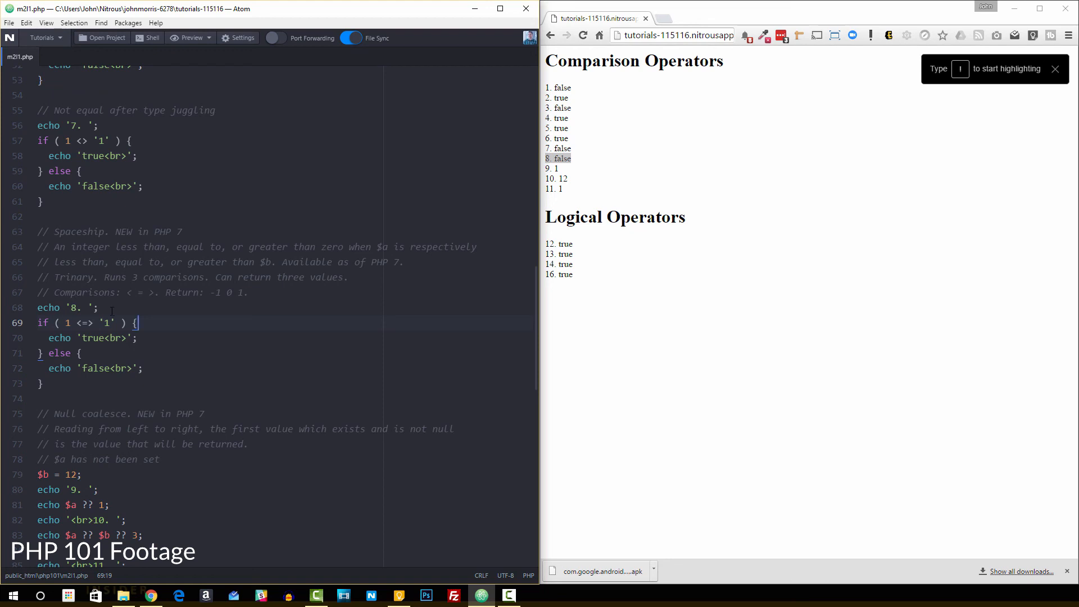
mouse_move(177, 332)
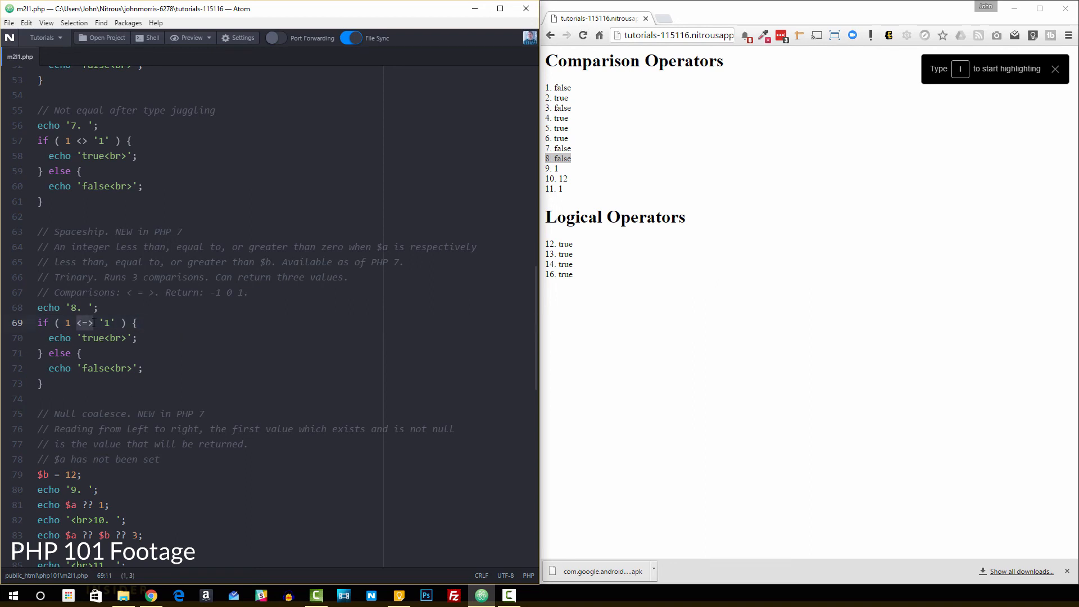
scroll("down", 3)
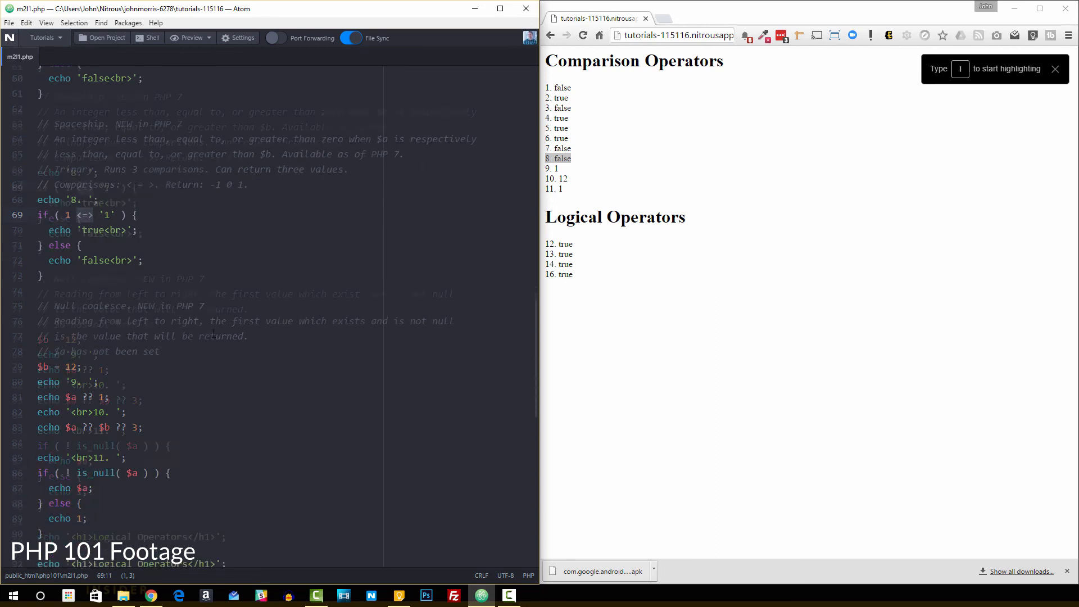
scroll("down", 3)
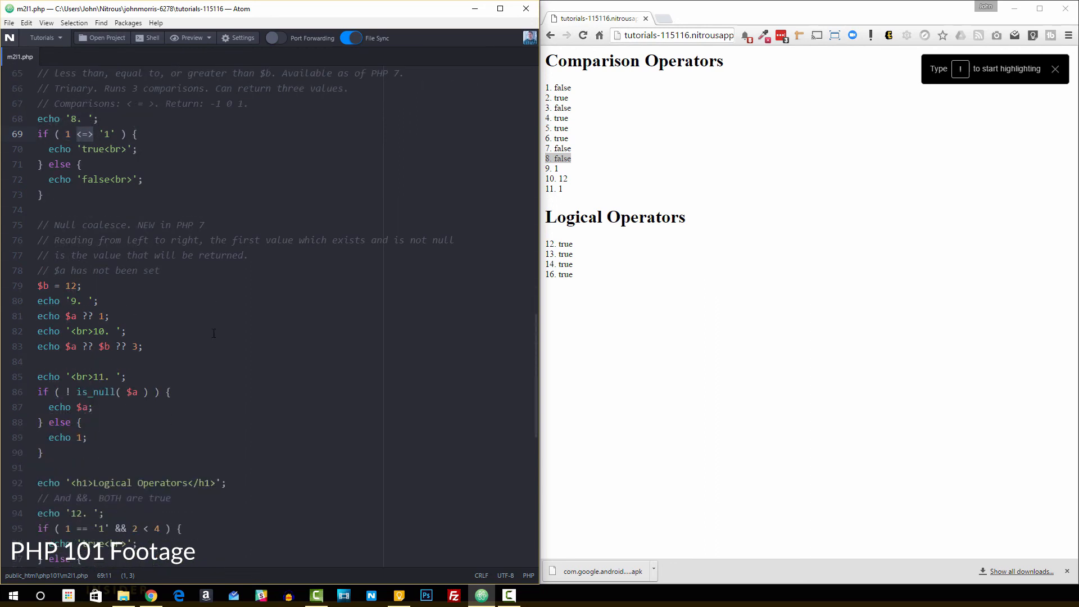